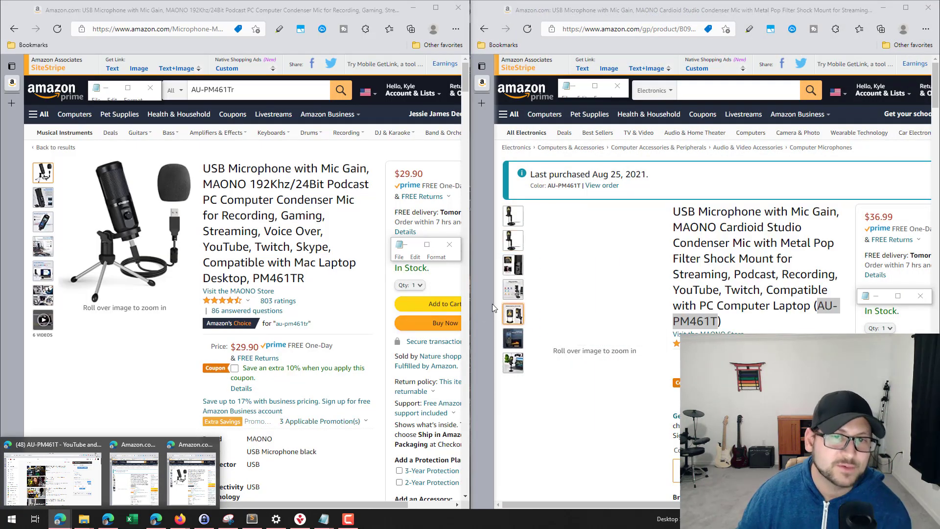
pyautogui.moveTo(513, 314)
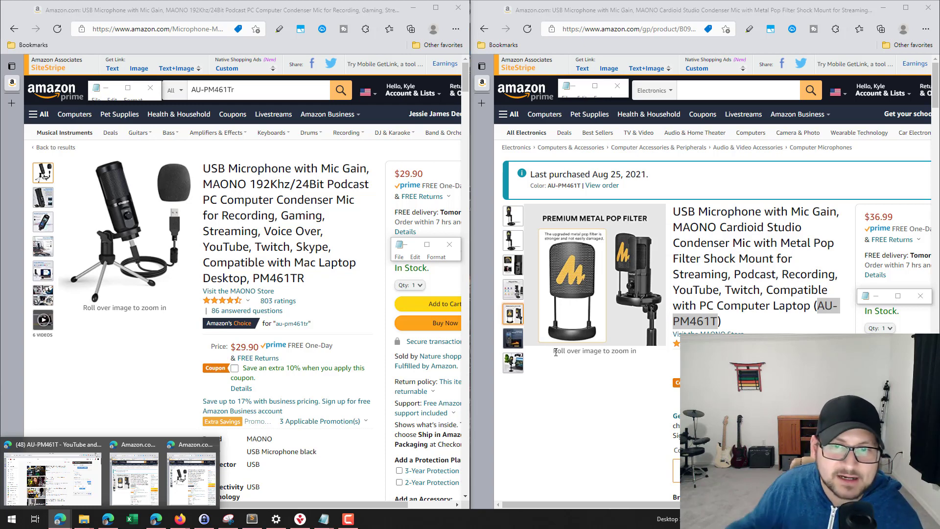
pyautogui.click(513, 240)
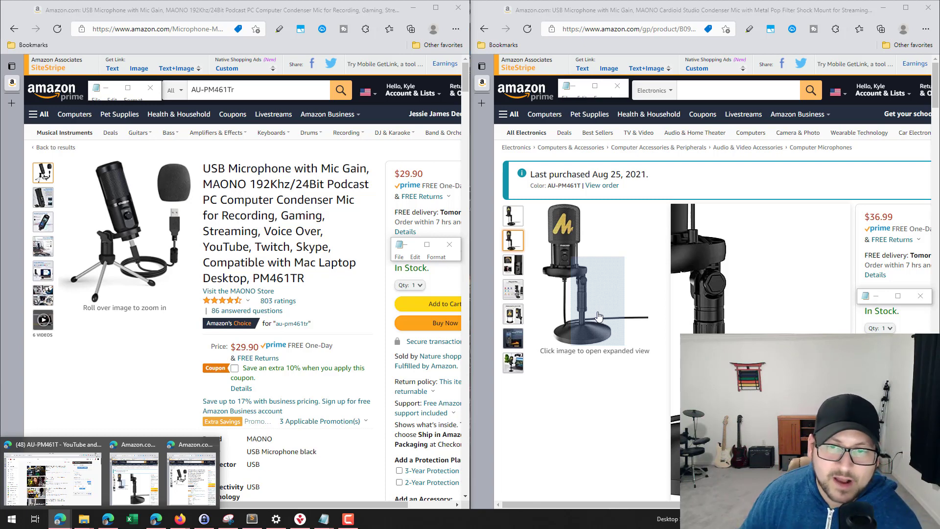
pyautogui.moveTo(563, 275)
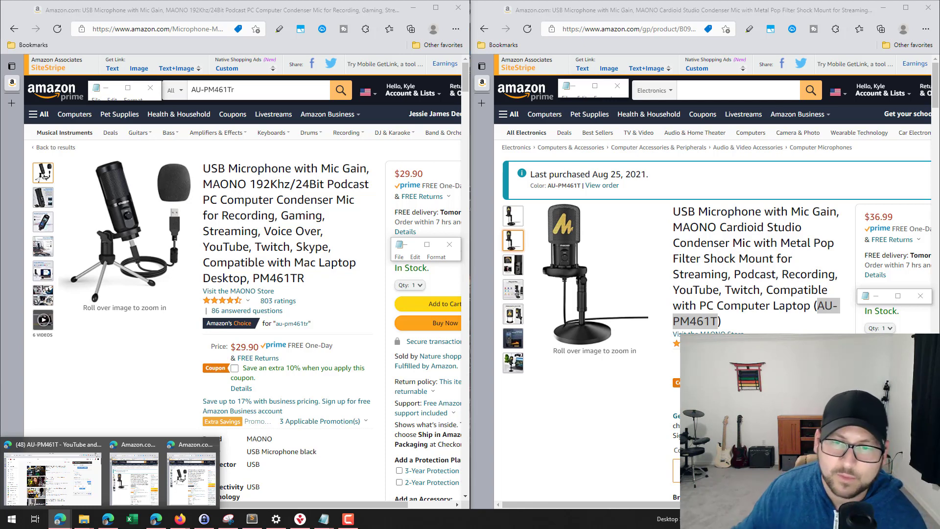
pyautogui.moveTo(657, 389)
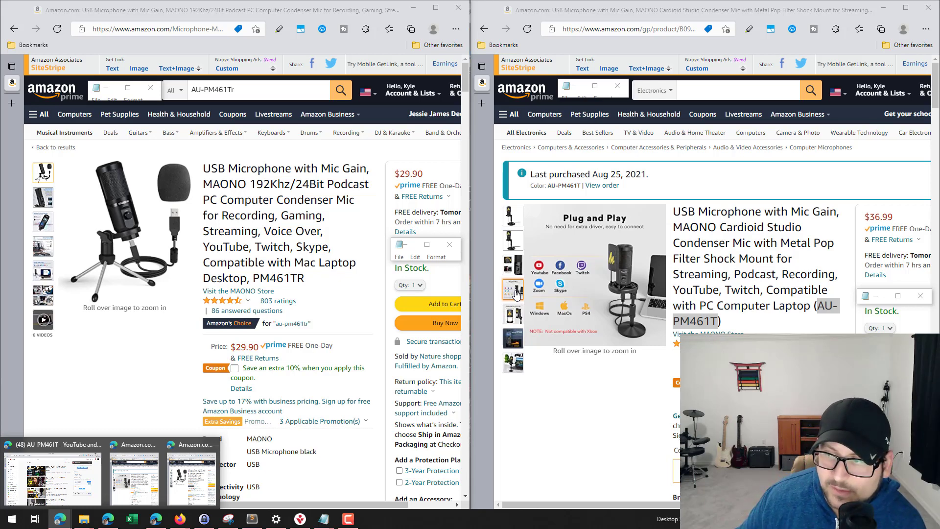
pyautogui.moveTo(518, 288)
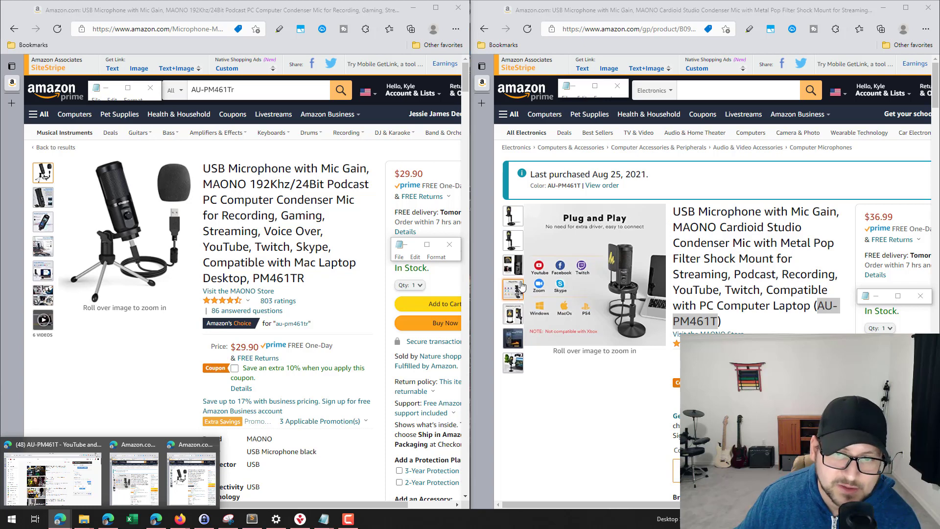
pyautogui.click(512, 313)
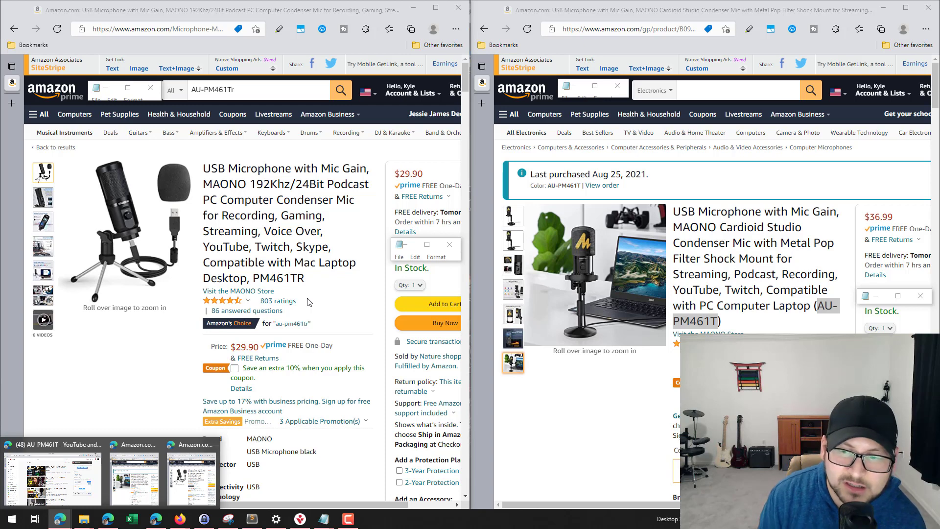
pyautogui.moveTo(278, 364)
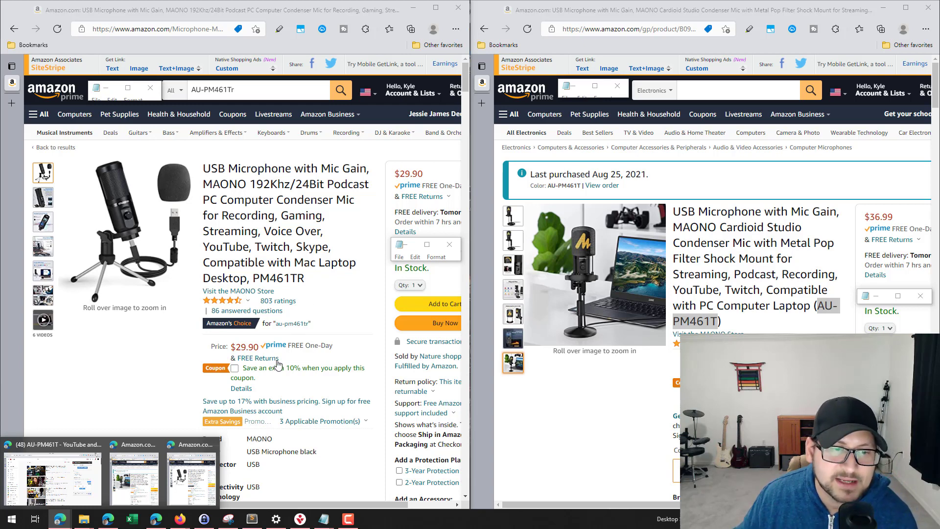
pyautogui.moveTo(276, 366)
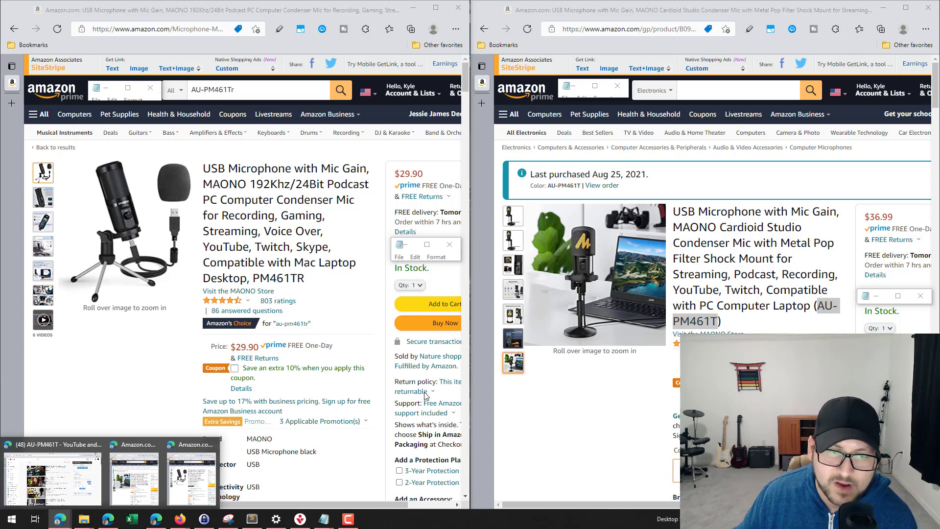
pyautogui.moveTo(273, 355)
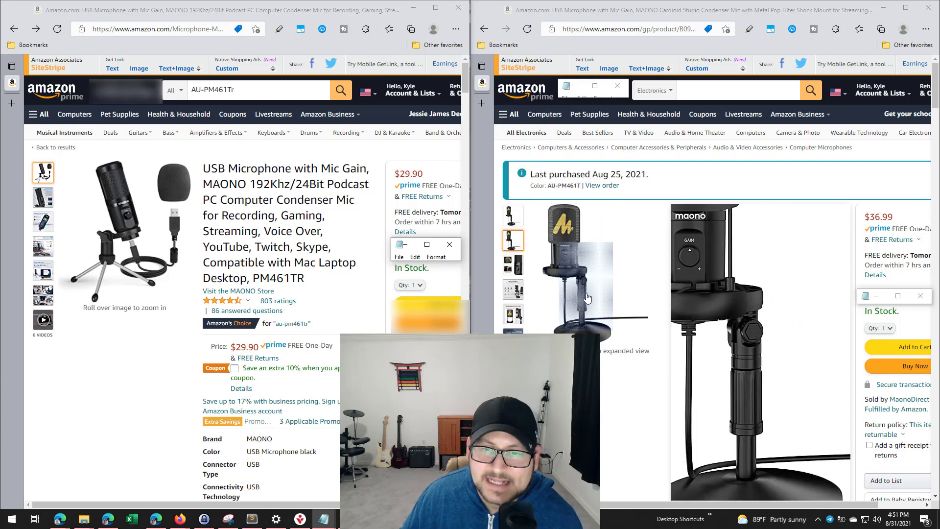
# - Zoom into the MAONO AU-PM461T mic head, showing the gold M logo and gain knob
pyautogui.click(513, 240)
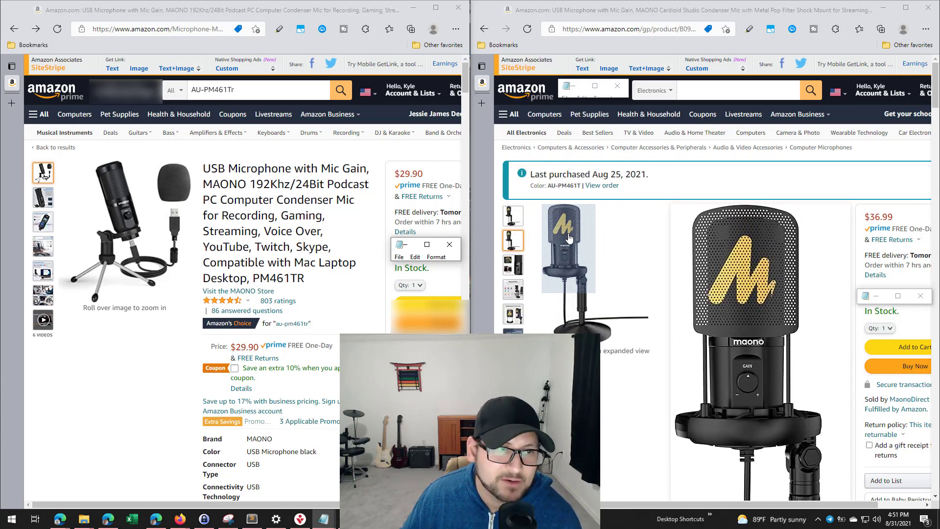